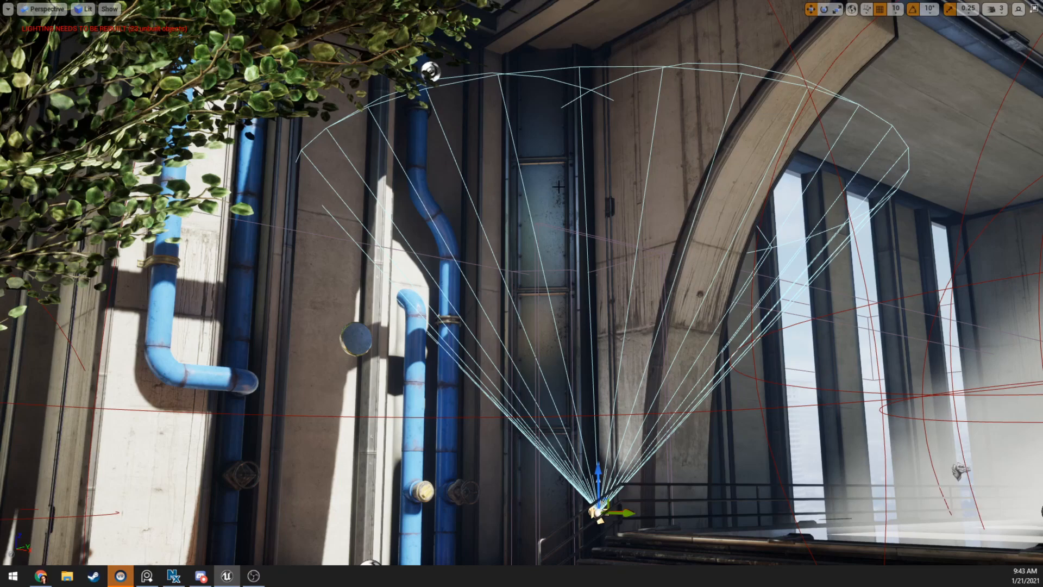
mouse_move(599, 243)
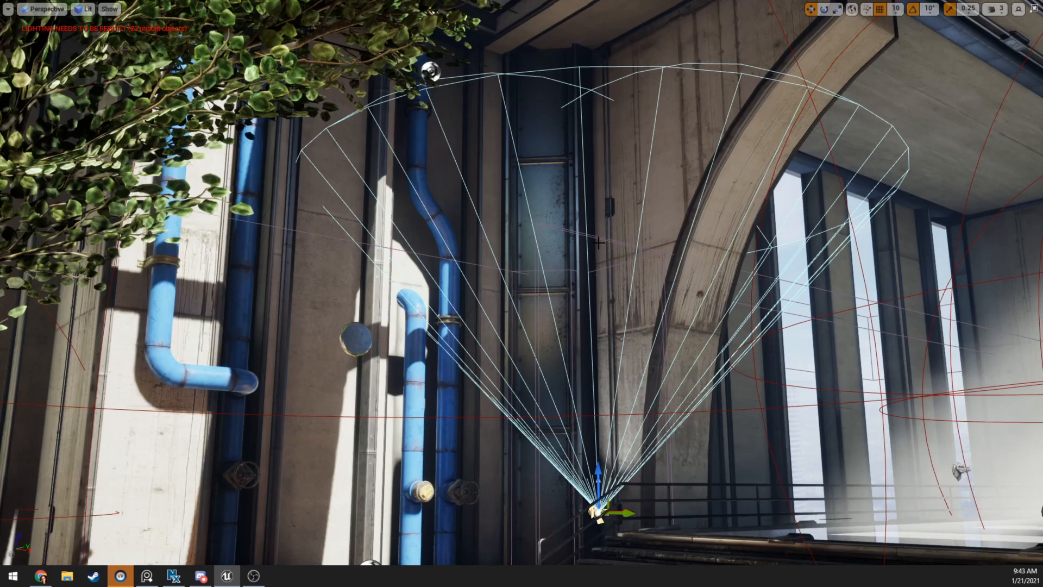
mouse_move(626, 140)
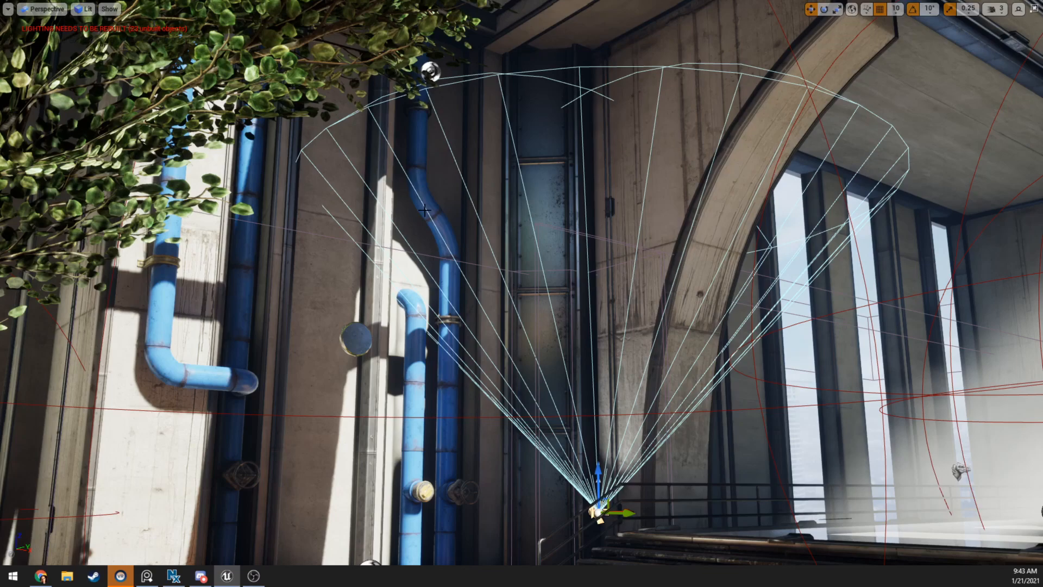
mouse_move(298, 160)
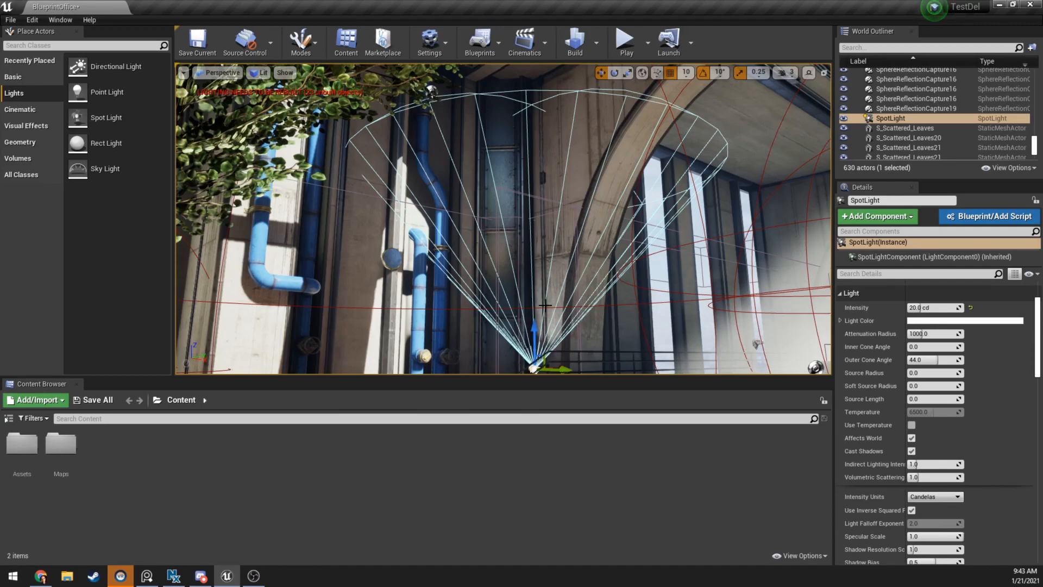
mouse_move(536, 155)
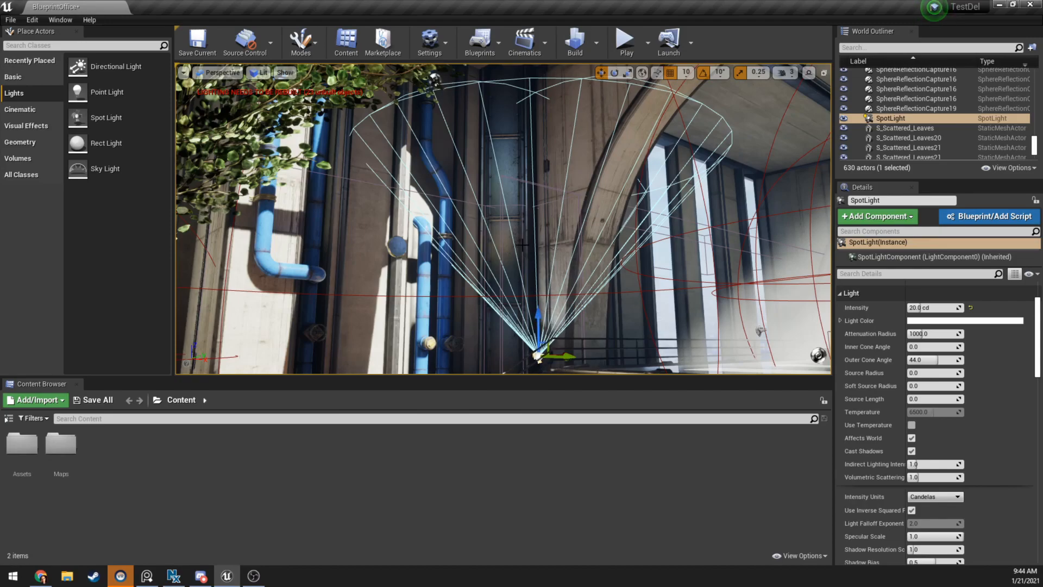
Set the spotlight Intensity to 500 cd, then settle it at 50 cd
triple_click(932, 308)
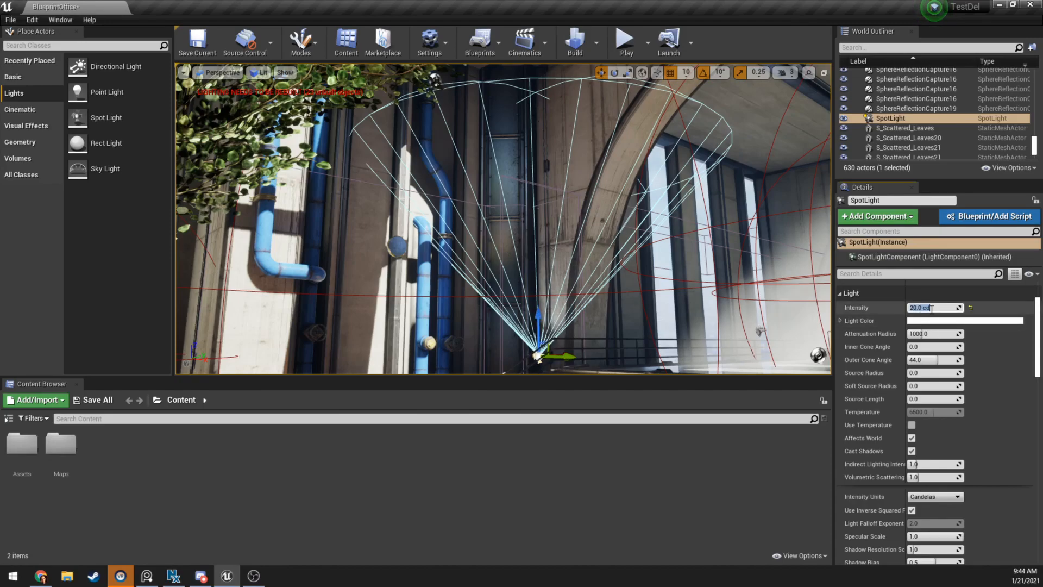
type("500.0")
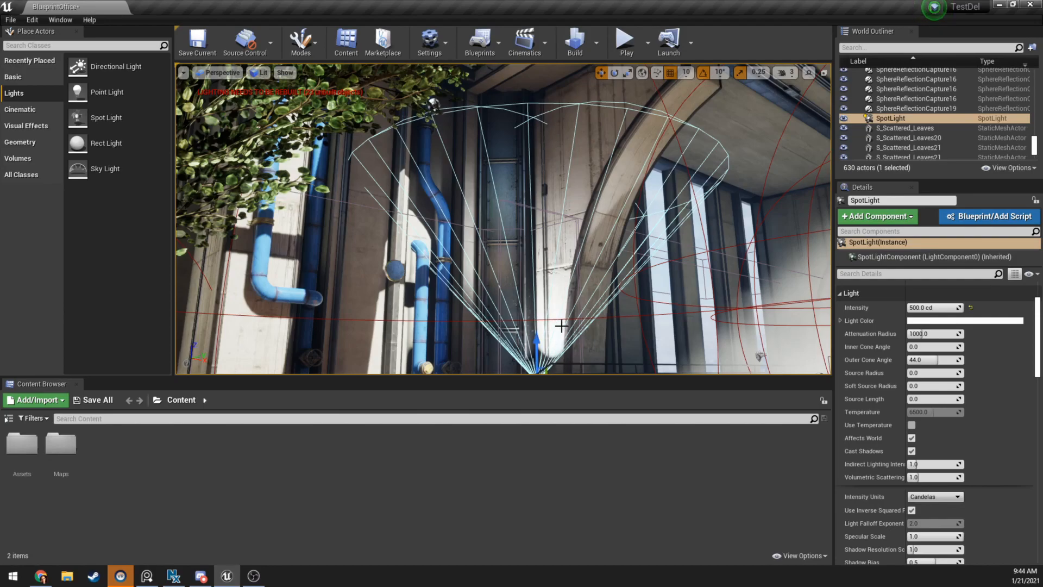
mouse_move(532, 334)
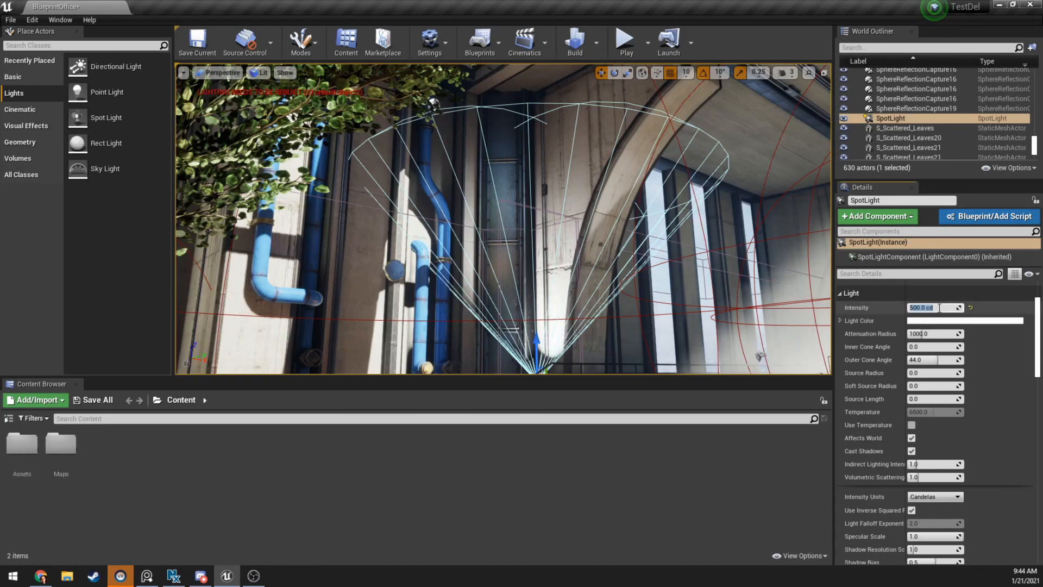
type("50.0")
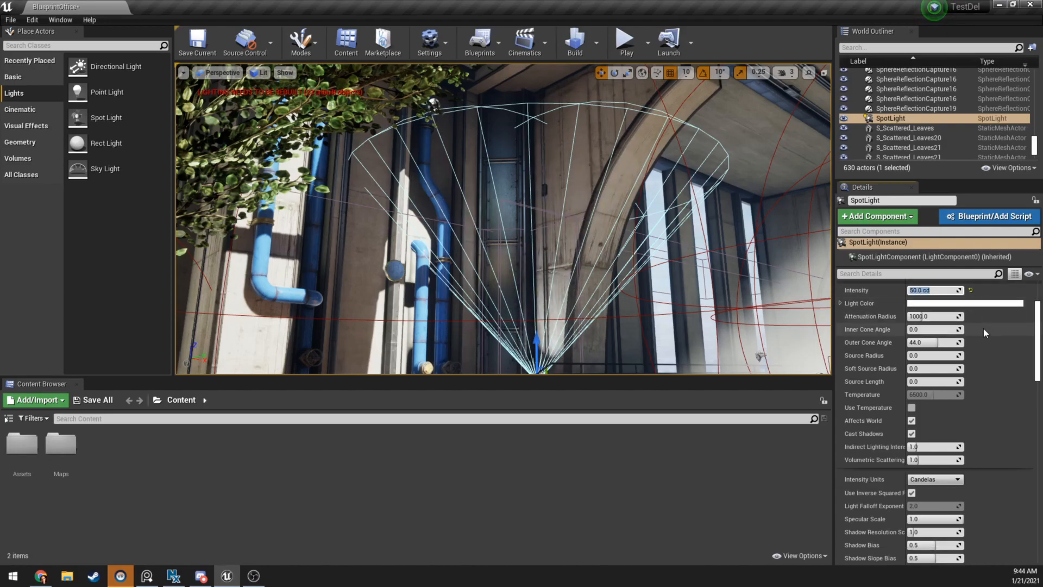
scroll("down", 3)
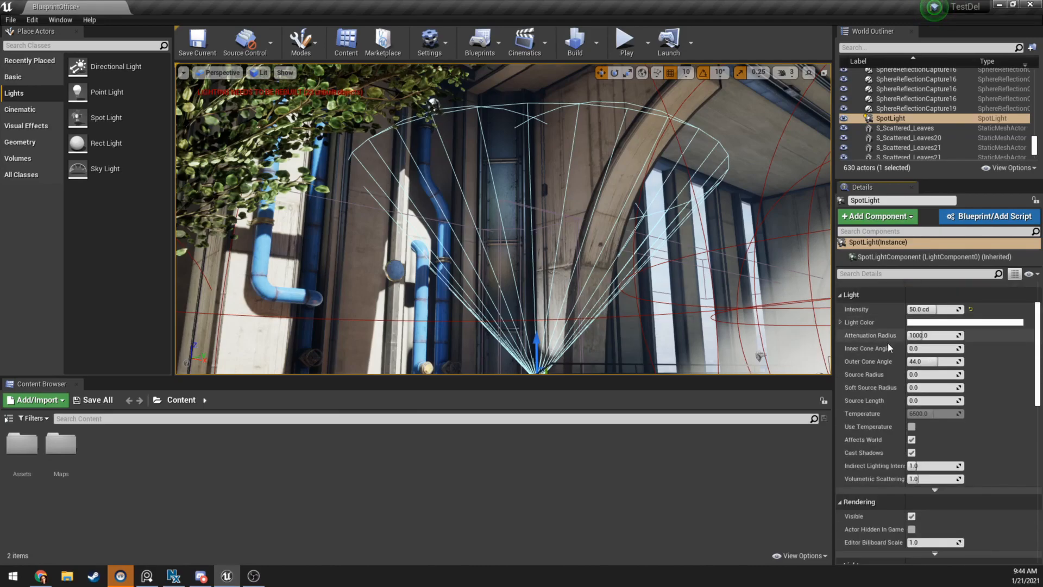
mouse_move(935, 491)
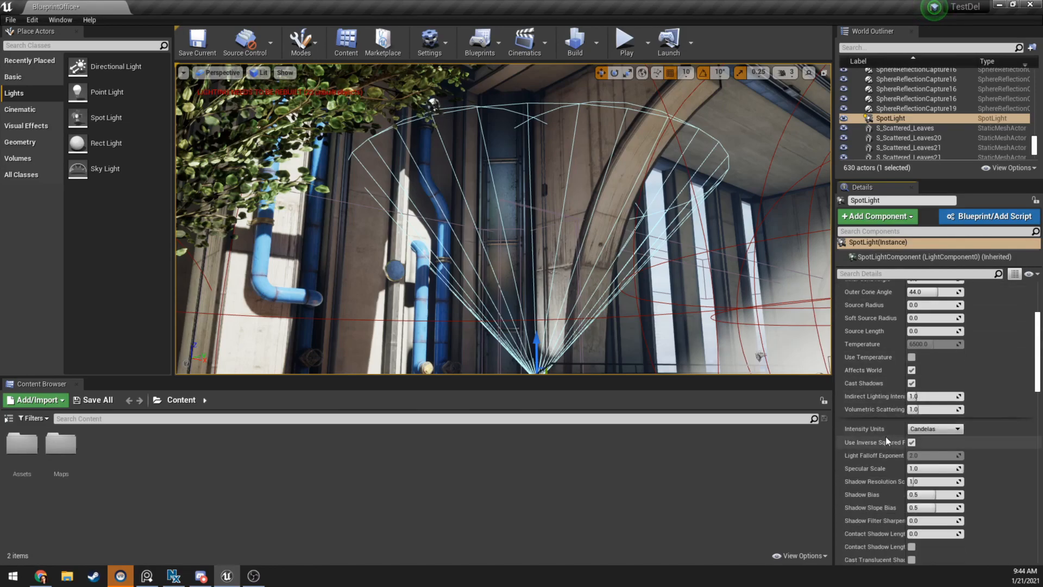
scroll("down", 3)
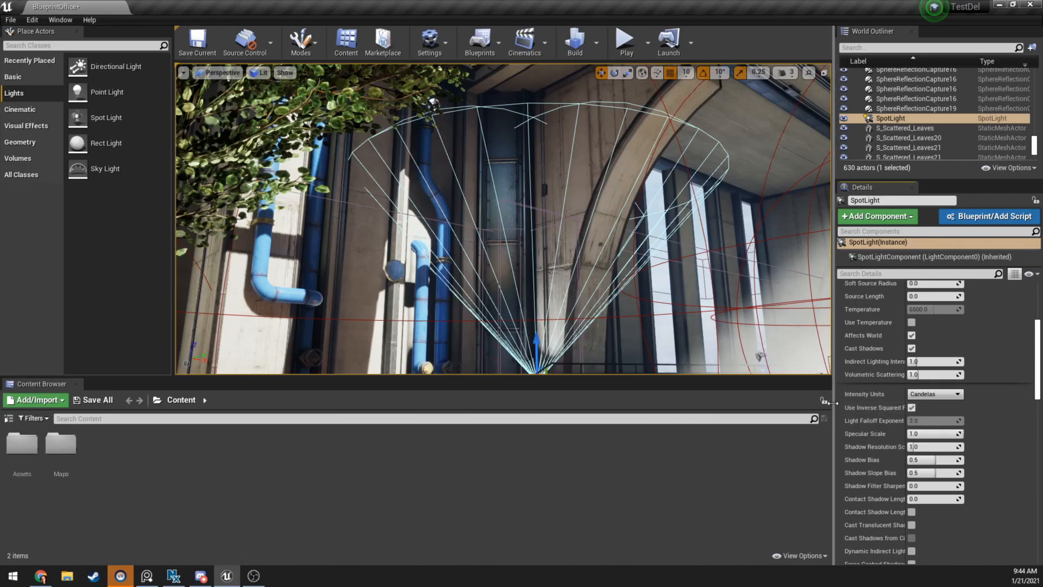
left_click(888, 408)
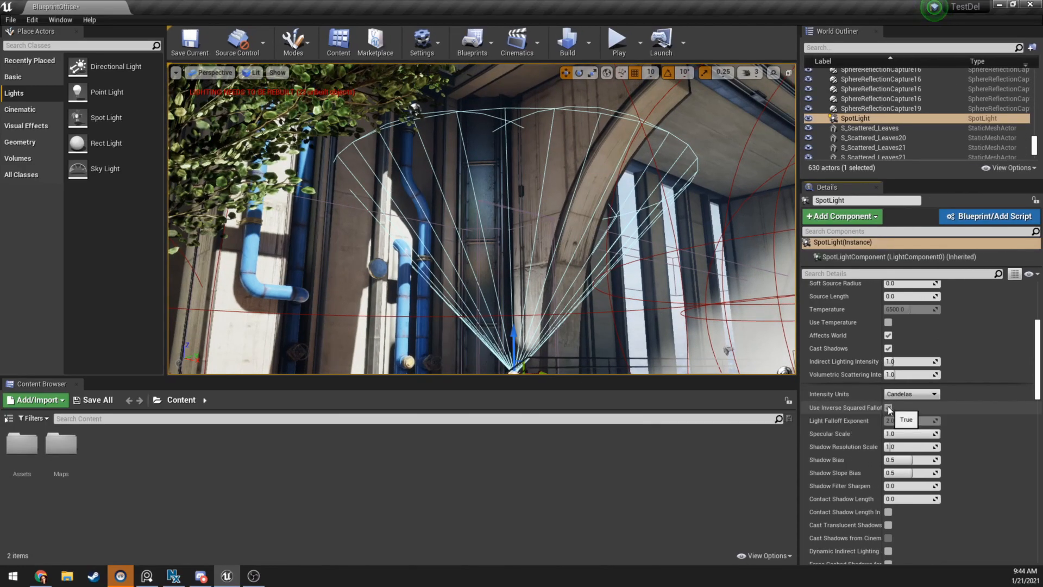
left_click(888, 408)
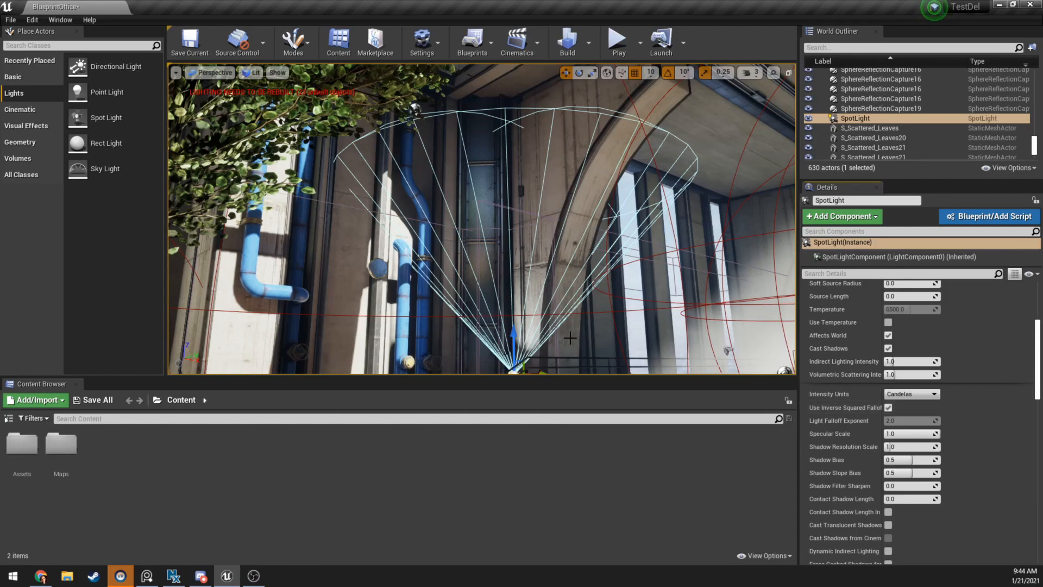
mouse_move(515, 284)
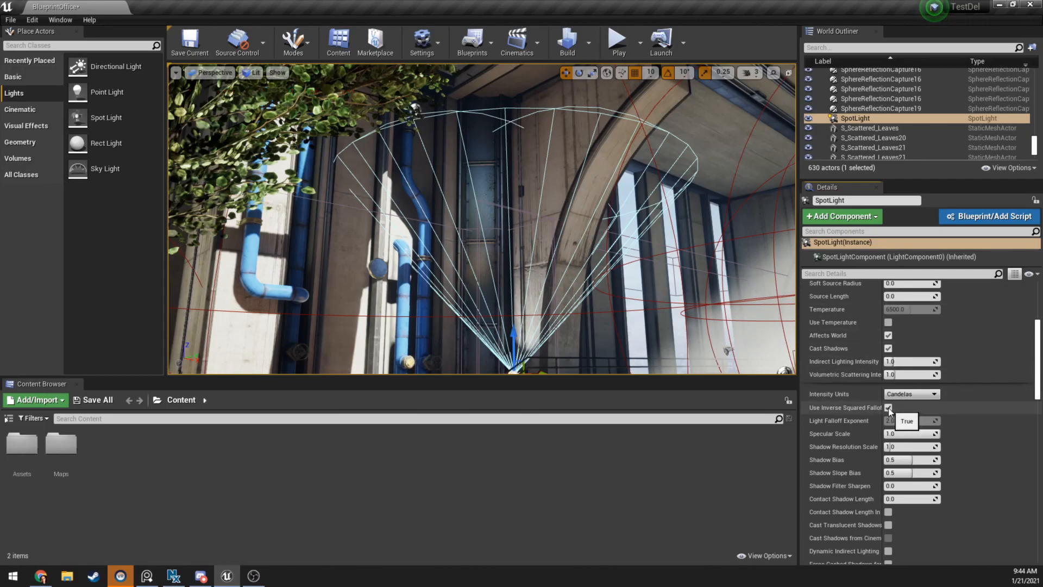
Disable Use Inverse Squared Falloff and try Light Falloff Exponent values 8, 2, 3.6 and 4.4
left_click(888, 407)
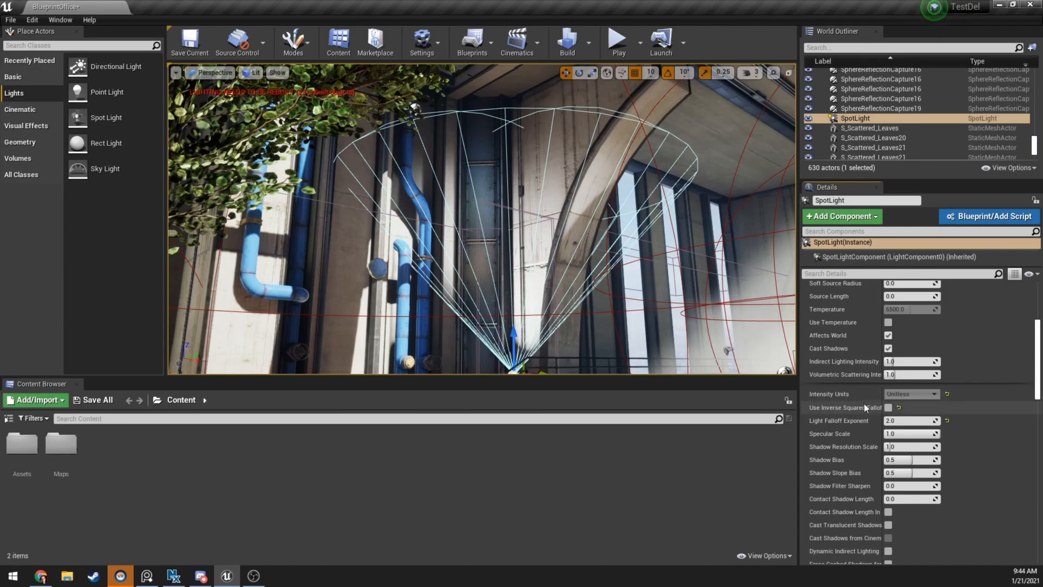
type("8.0")
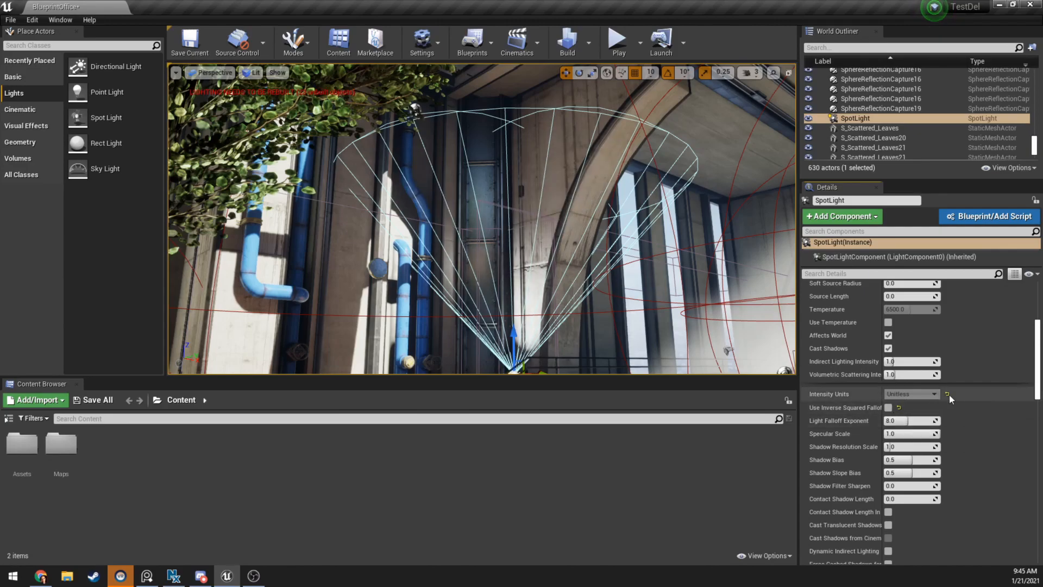
mouse_move(925, 393)
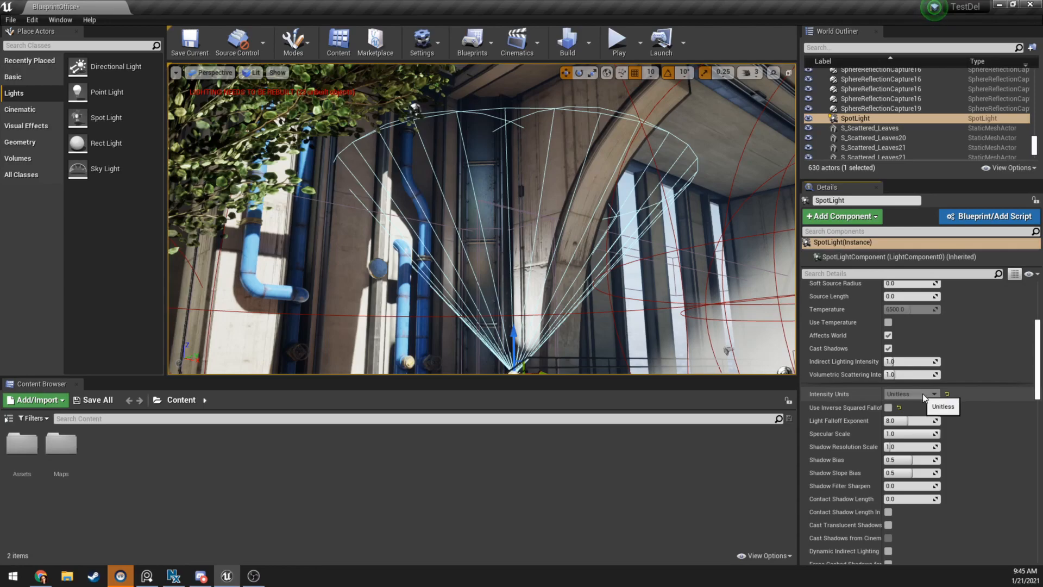
mouse_move(862, 411)
type("5.")
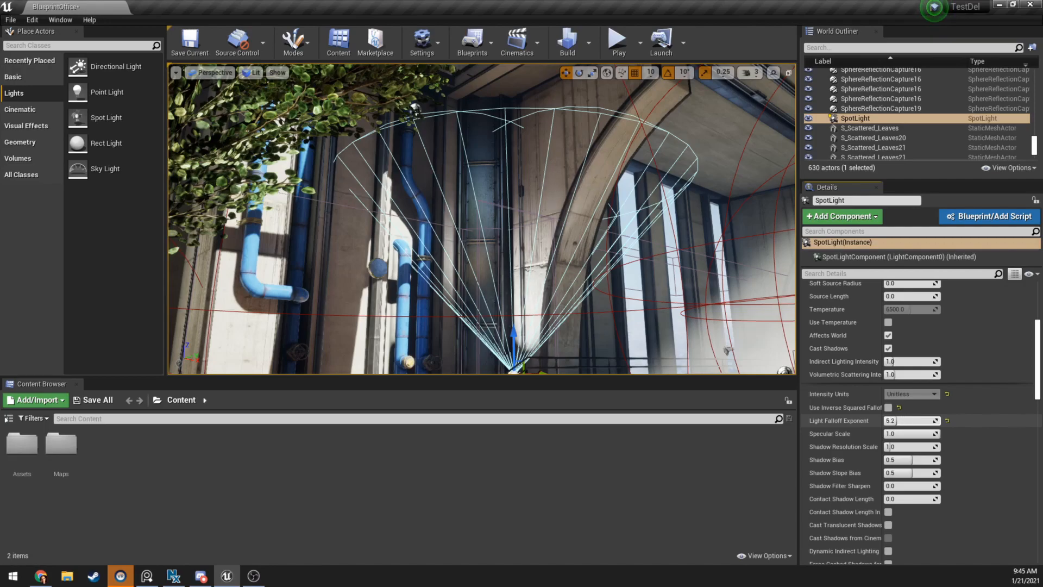
type("2.0")
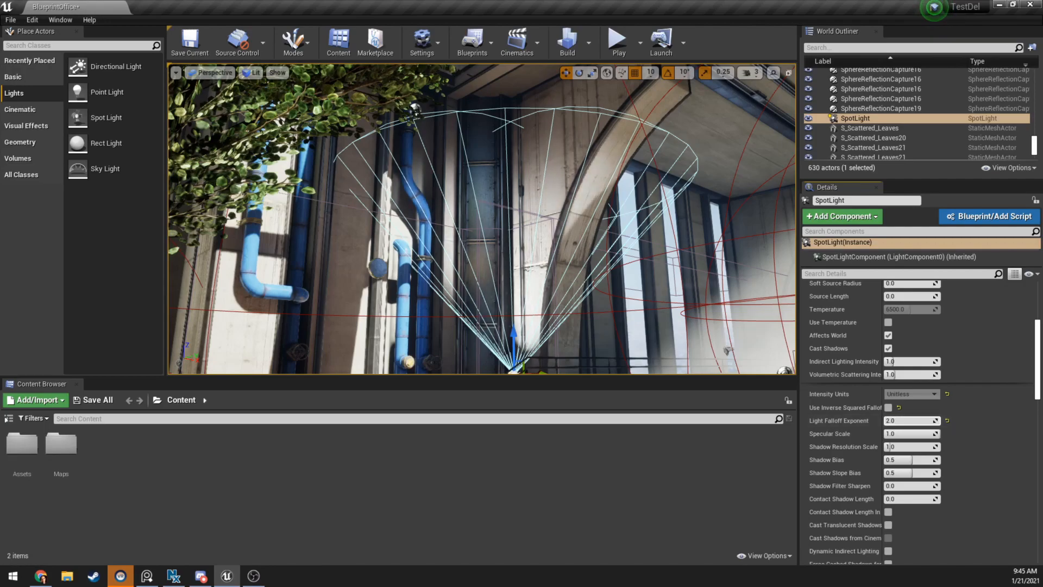
type("3.6")
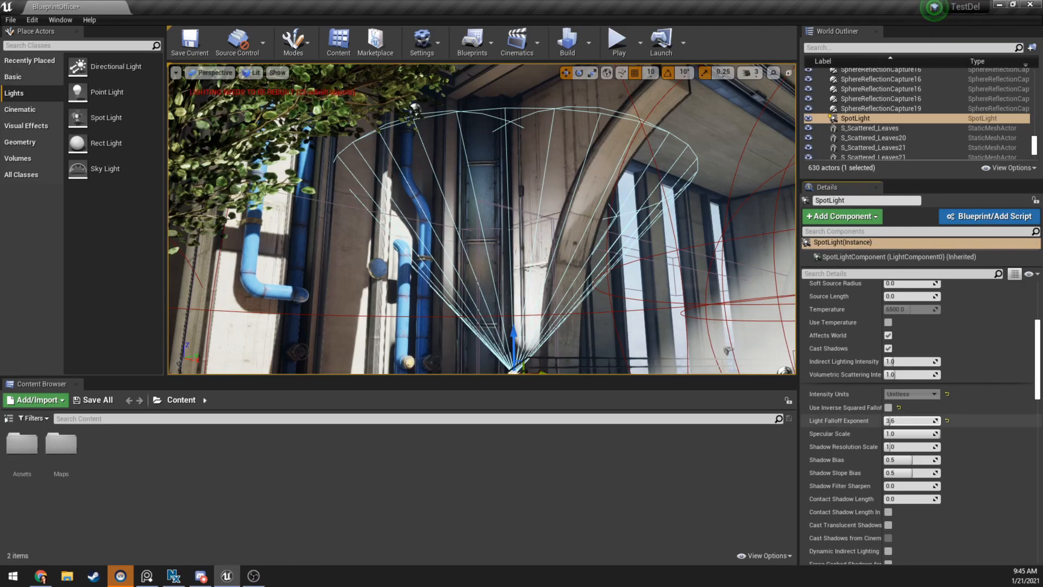
type("4.400001")
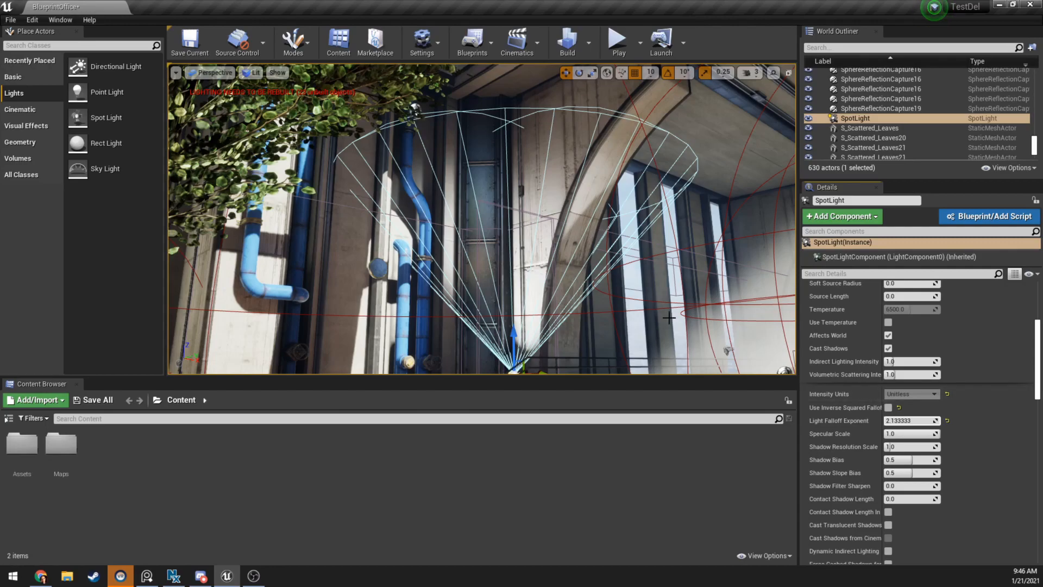
mouse_move(512, 262)
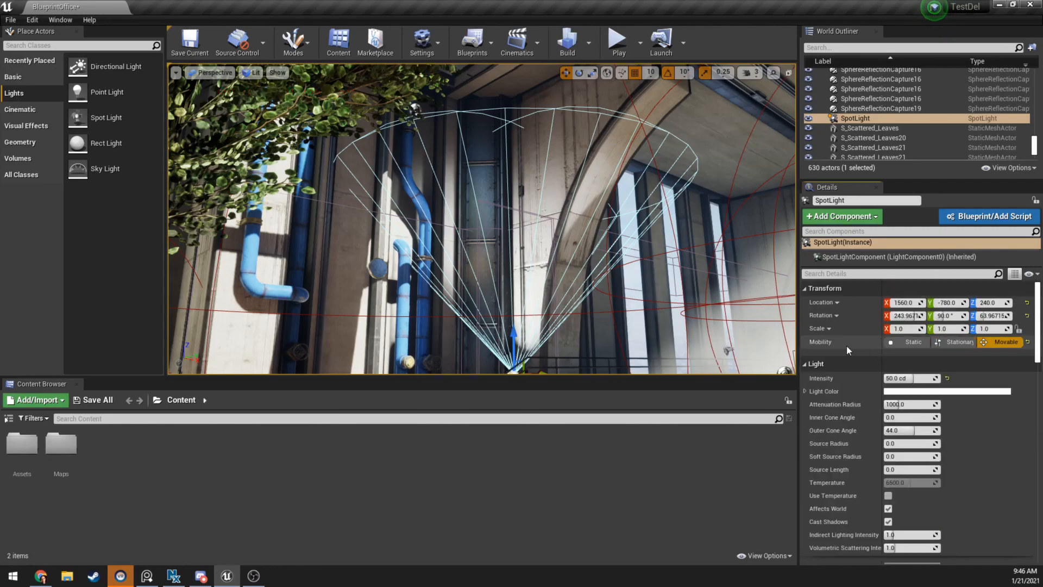
Raise the spotlight Intensity from 50 to 500 in the Light section
scroll("down", 3)
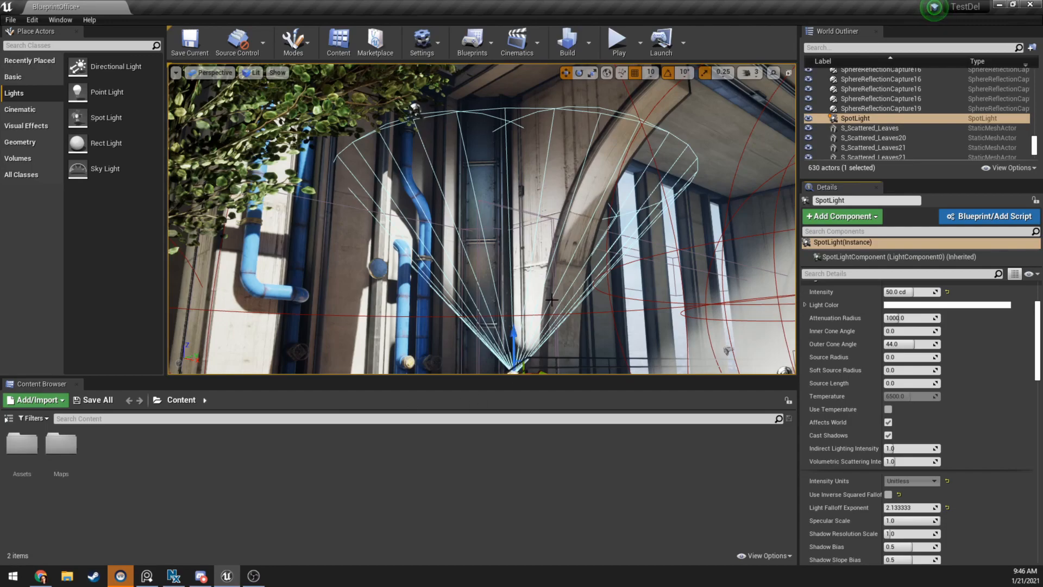
mouse_move(550, 300)
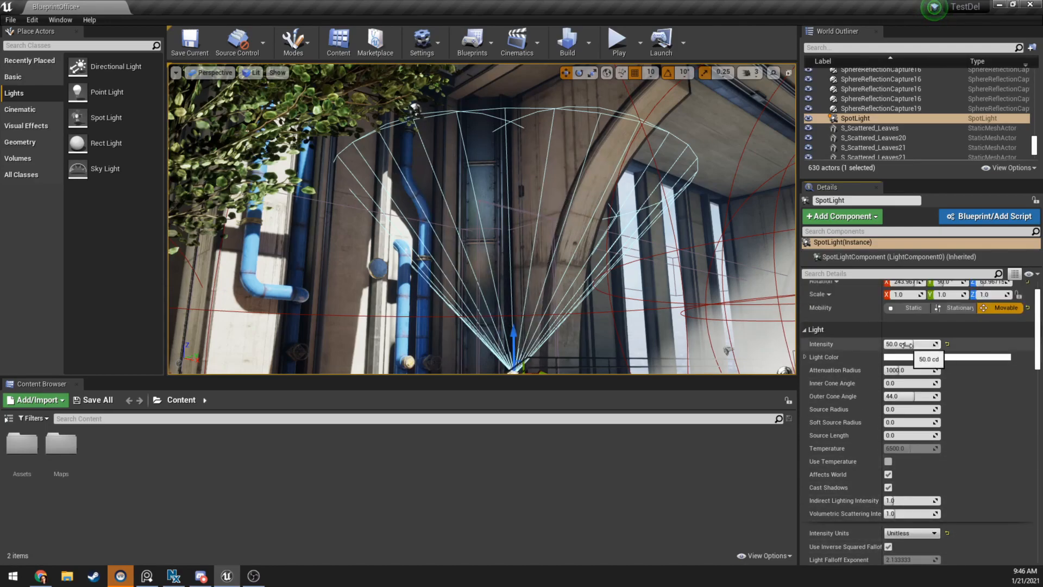
type("500")
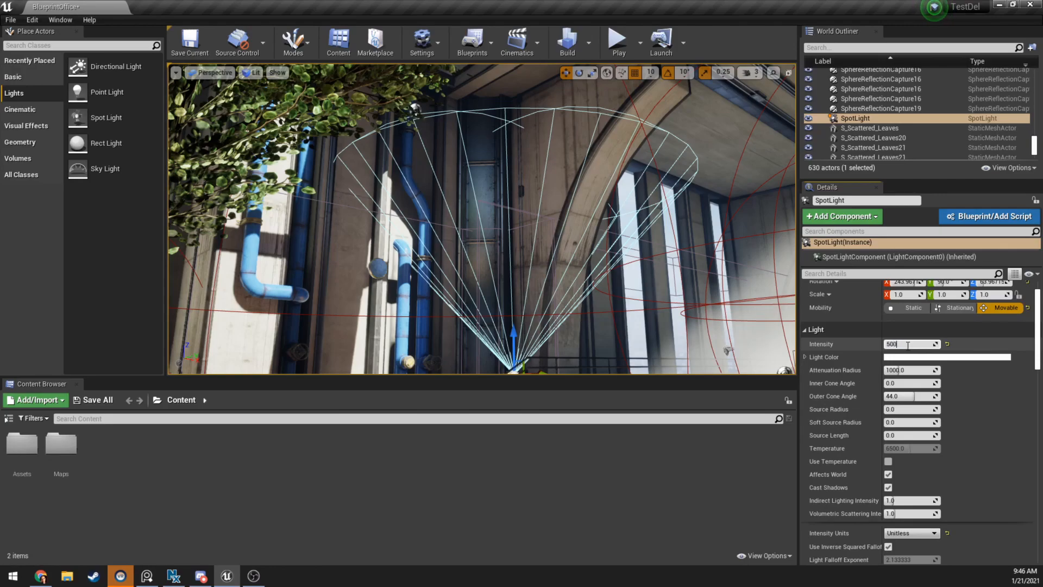
scroll("down", 3)
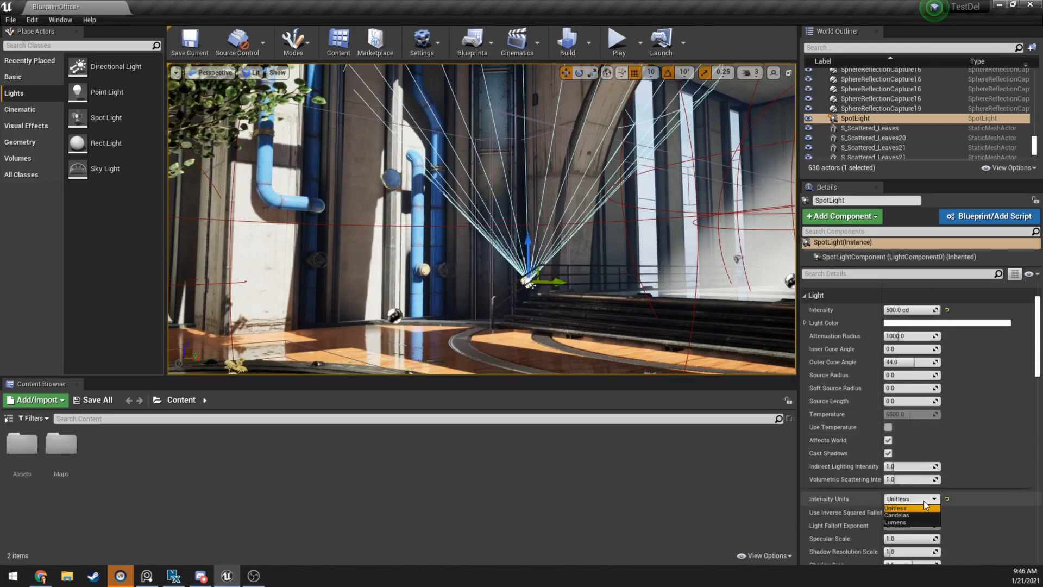
Switch Intensity Units to Candelas and set the spotlight Intensity to 500 cd
left_click(896, 515)
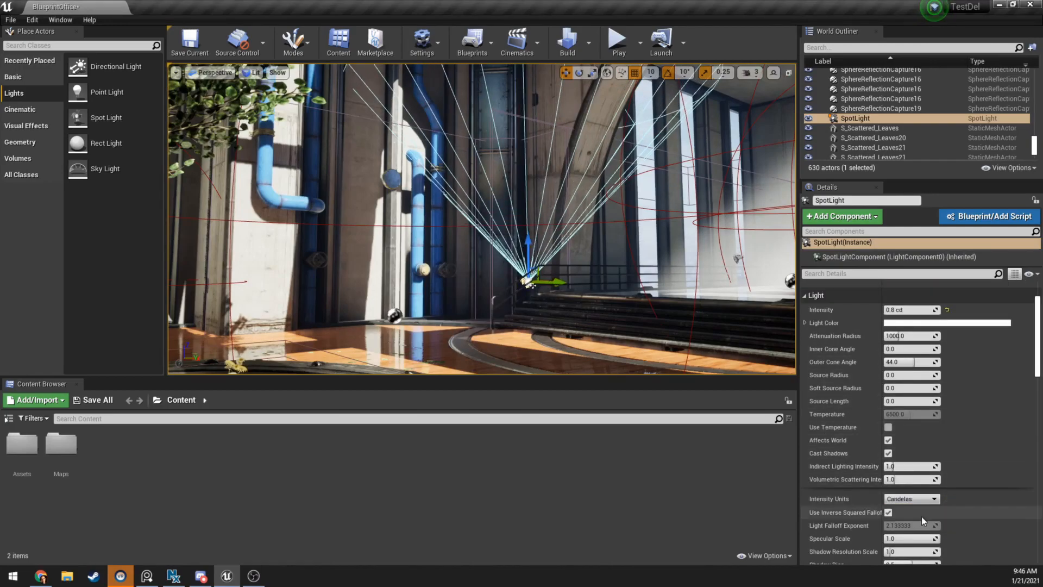
left_click(825, 288)
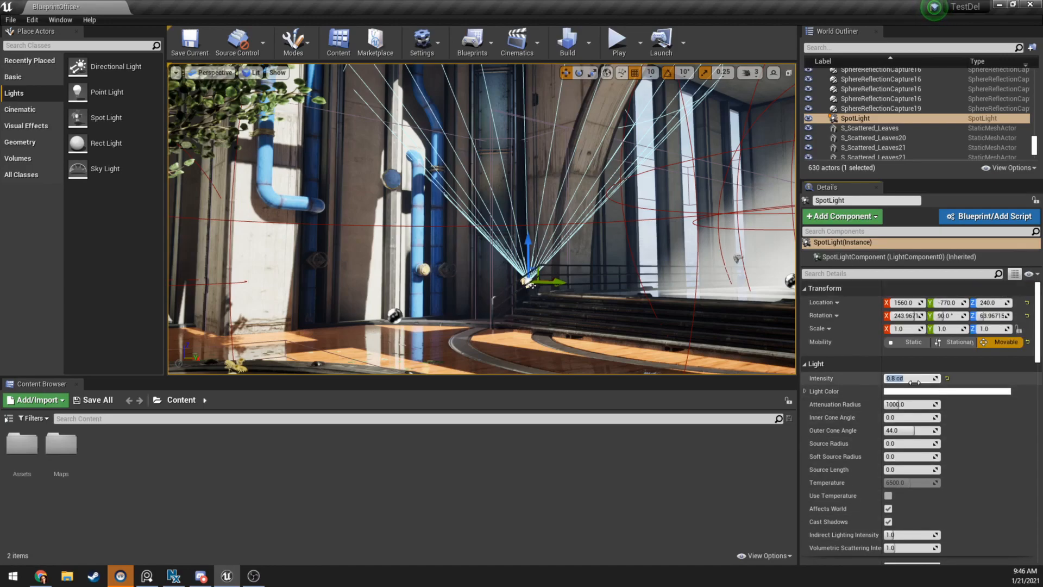
type("500.0")
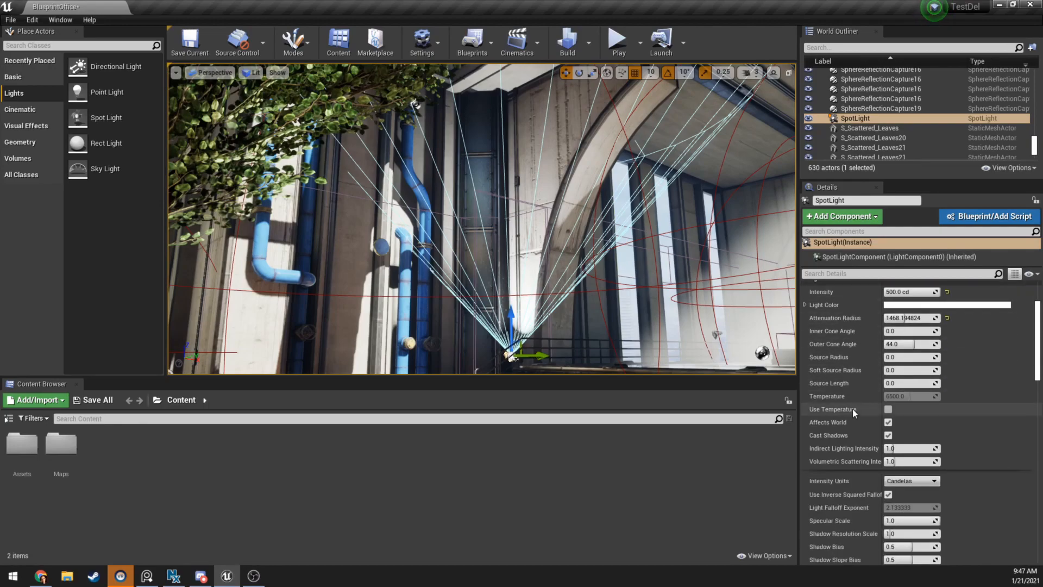
scroll("down", 3)
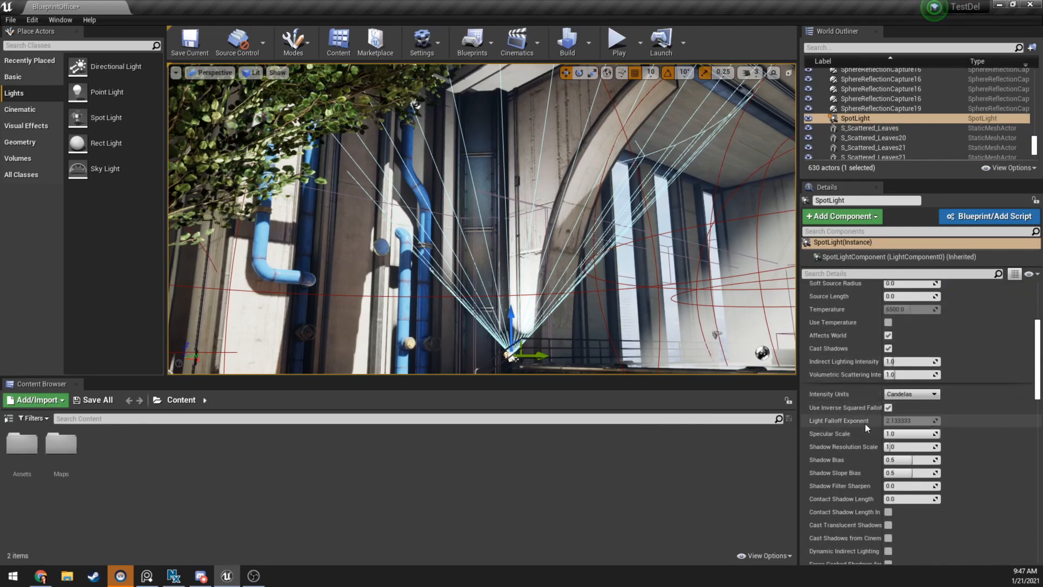
mouse_move(862, 408)
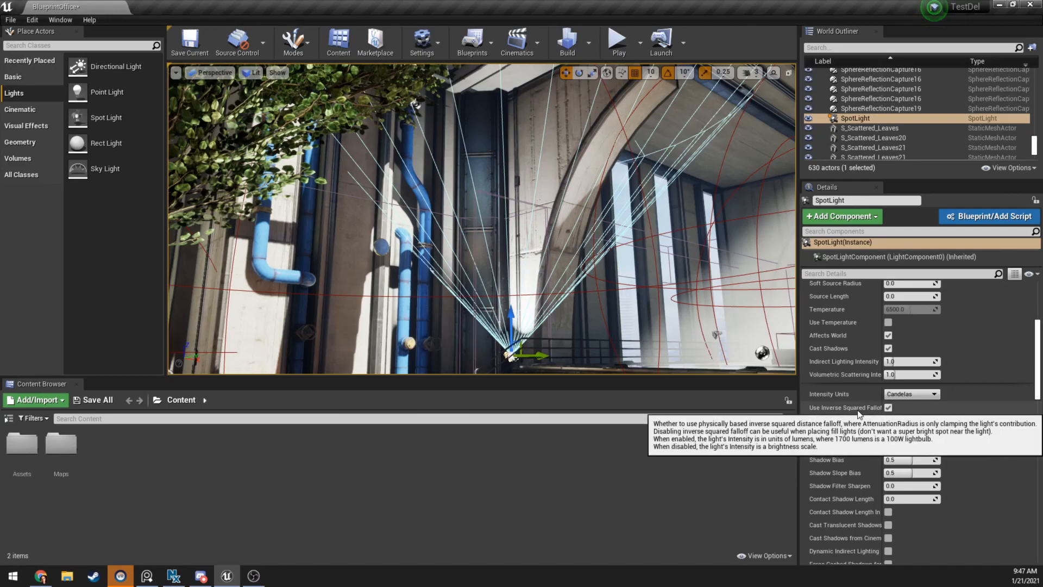